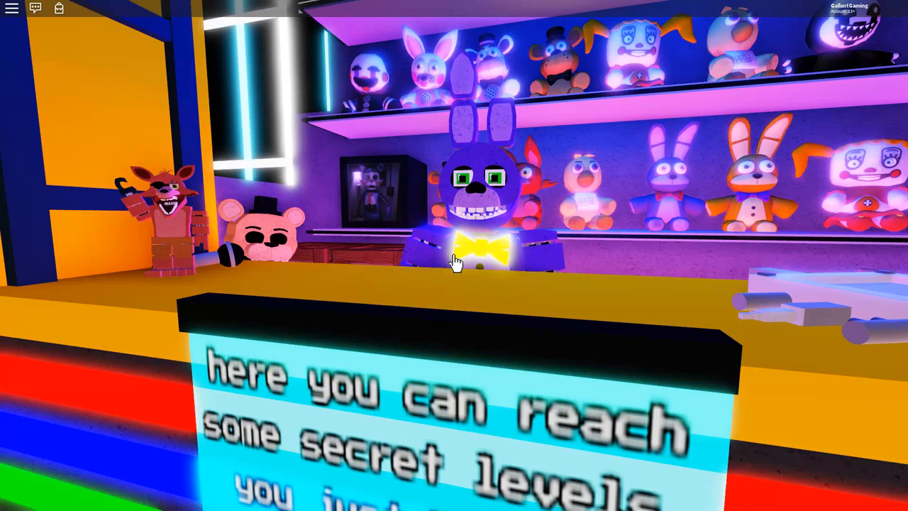
{"action": "mouse_move", "coordinate": [454, 256]}
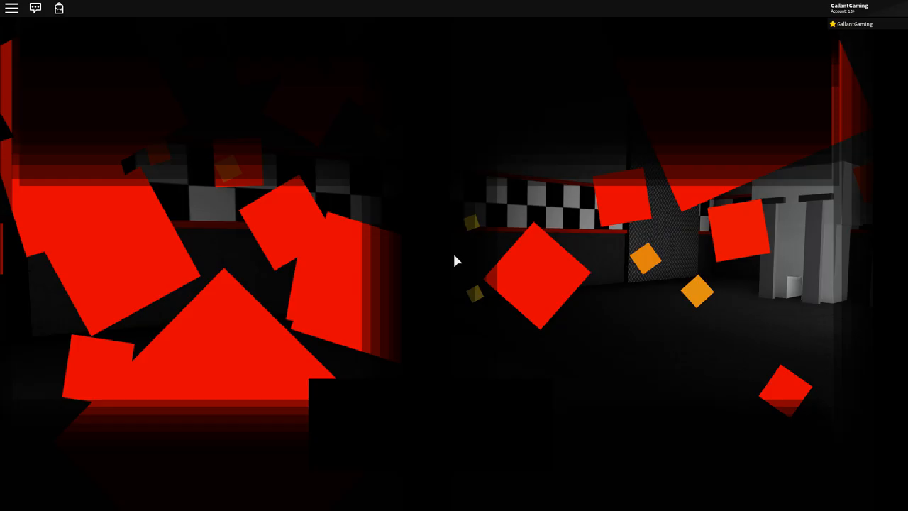
- Open the Roblox menu over the glitching dark pizzeria level
{"action": "key", "text": "Escape"}
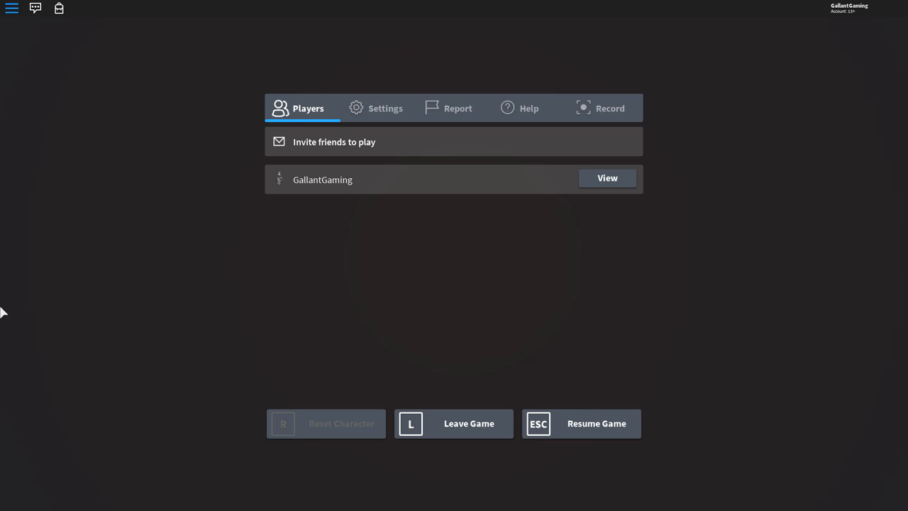
- Leave and rejoin the game, then dismiss the prototype test note
{"action": "left_click", "coordinate": [581, 424]}
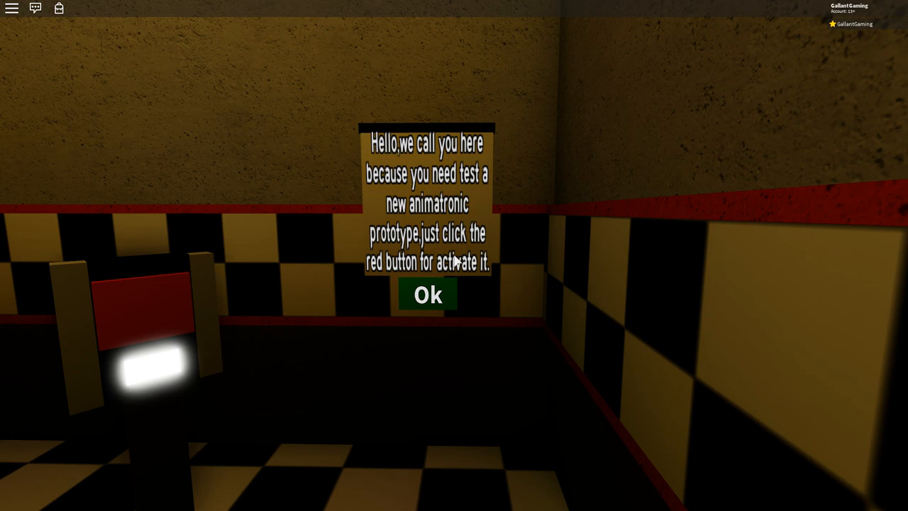
{"action": "left_click", "coordinate": [427, 293]}
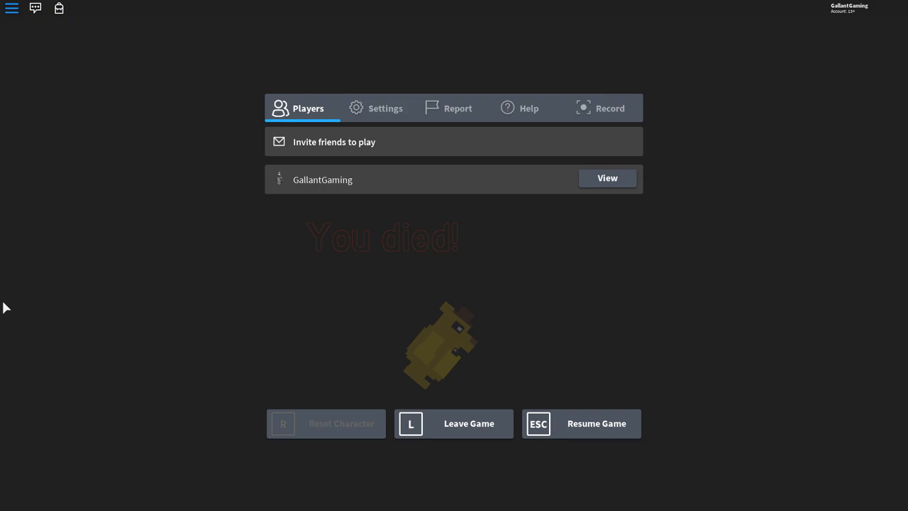
- Rejoin, reach the Gamepass room, then open the menu and leave again
{"action": "left_click", "coordinate": [454, 423]}
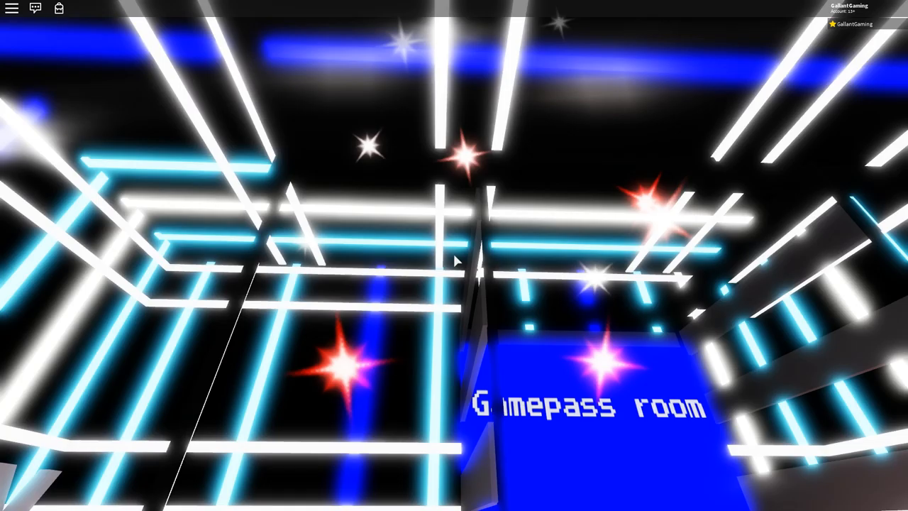
{"action": "key", "text": "Escape"}
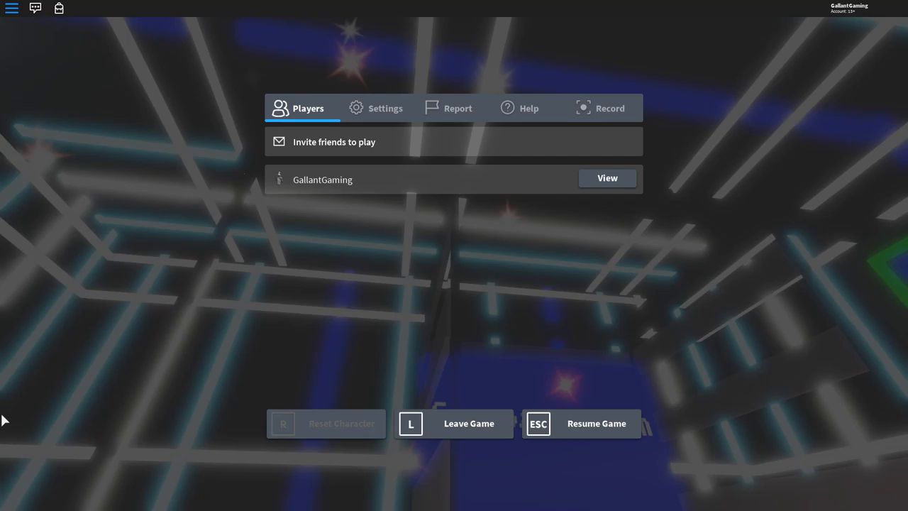
{"action": "left_click", "coordinate": [582, 424]}
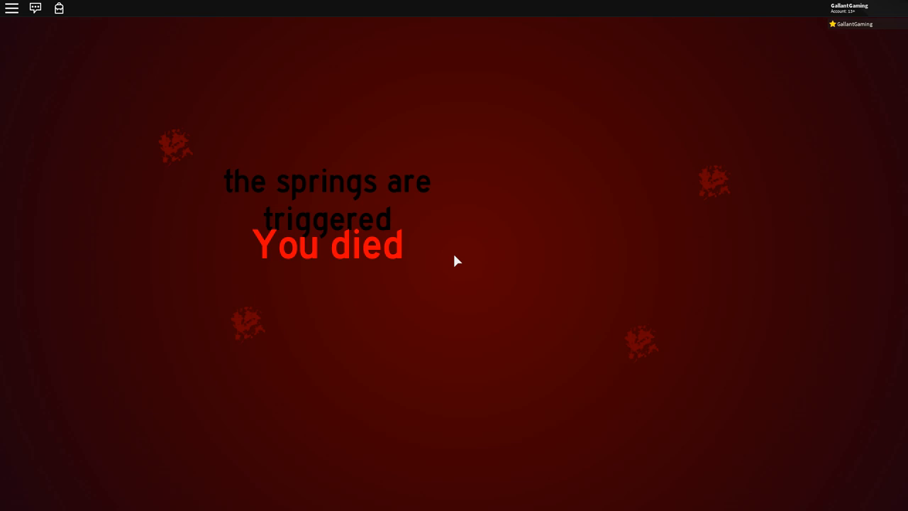
- Open the Roblox menu over the 'the springs are triggered' death screen
{"action": "key", "text": "Escape"}
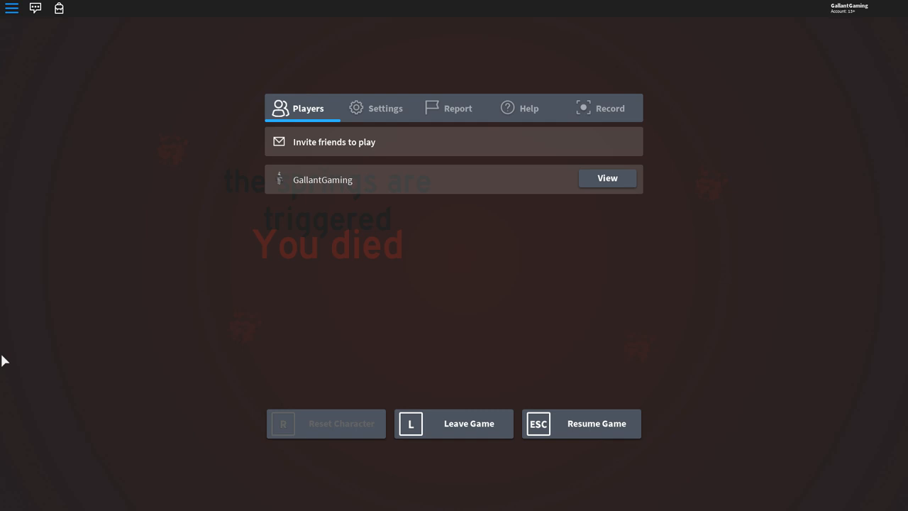
{"action": "mouse_move", "coordinate": [9, 333]}
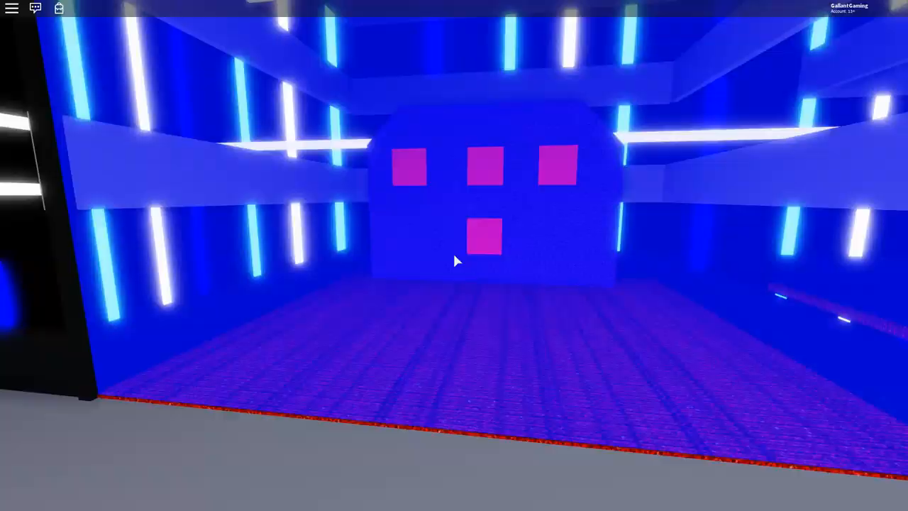
{"action": "mouse_move", "coordinate": [454, 261]}
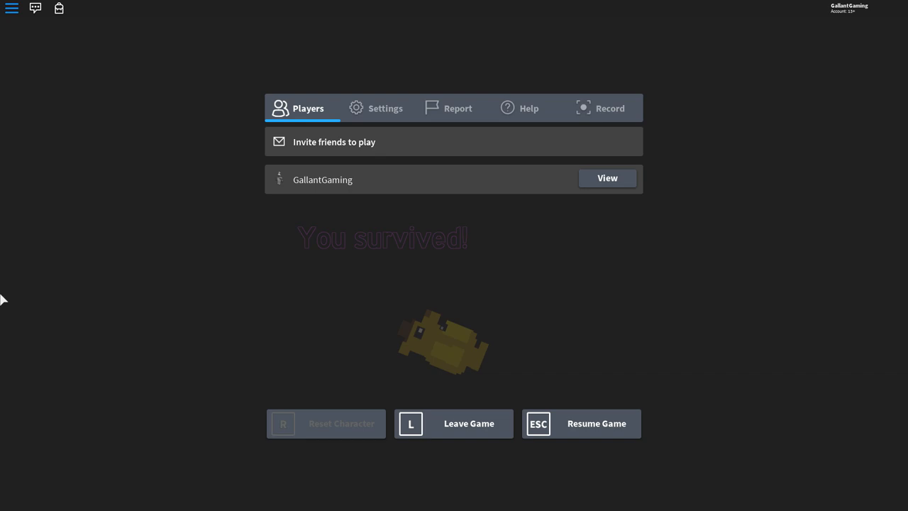
- Leave the game after the neon blue room minigame round
{"action": "left_click", "coordinate": [597, 424]}
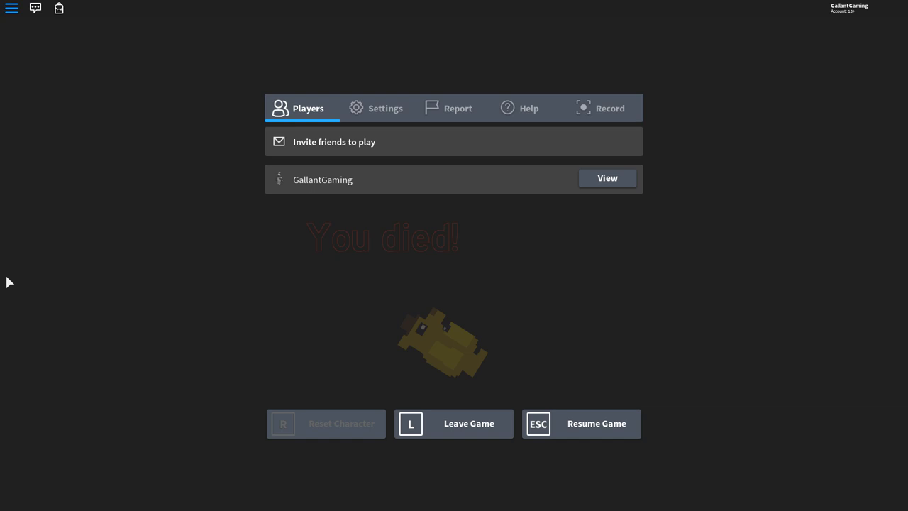
- Leave the game after dying in the minigame round
{"action": "left_click", "coordinate": [596, 423]}
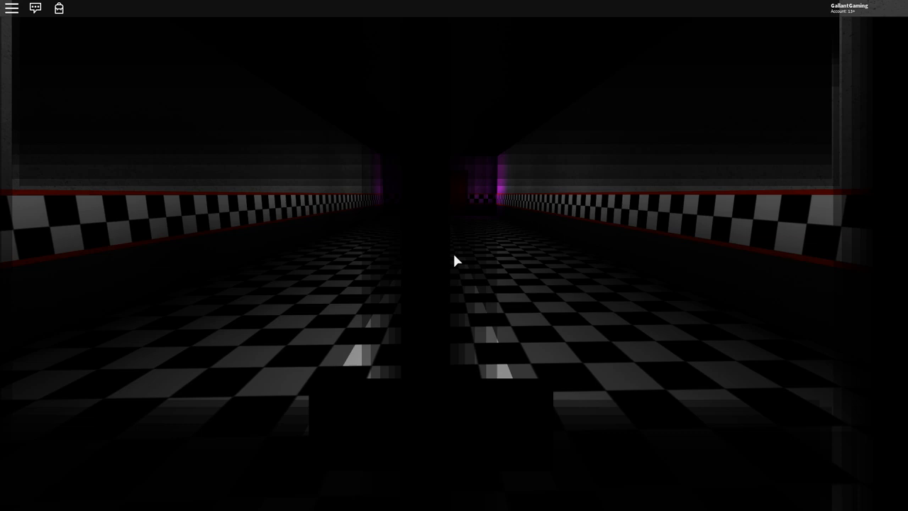
{"action": "mouse_move", "coordinate": [455, 261]}
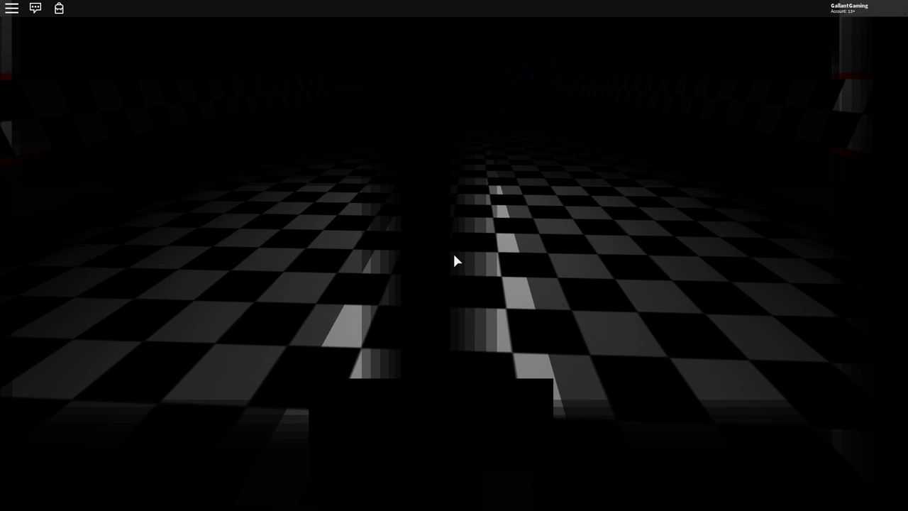